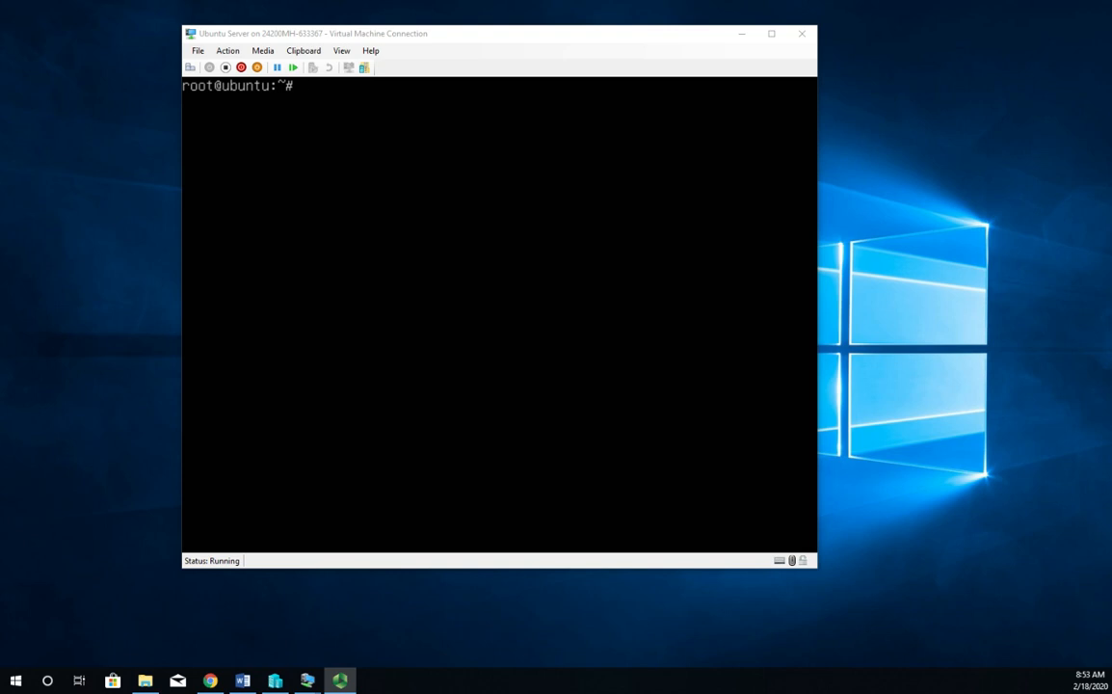
Run apache2ctl -M to list Apache's loaded static and shared modules
{"action": "type", "text": "apa"}
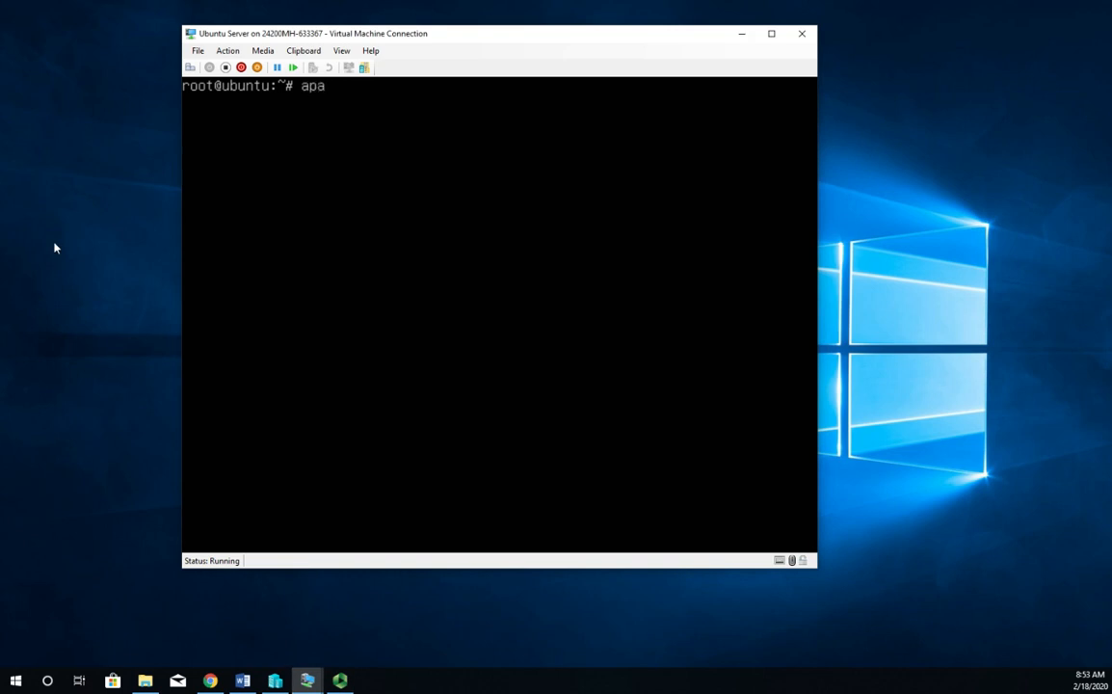
{"action": "type", "text": "che2"}
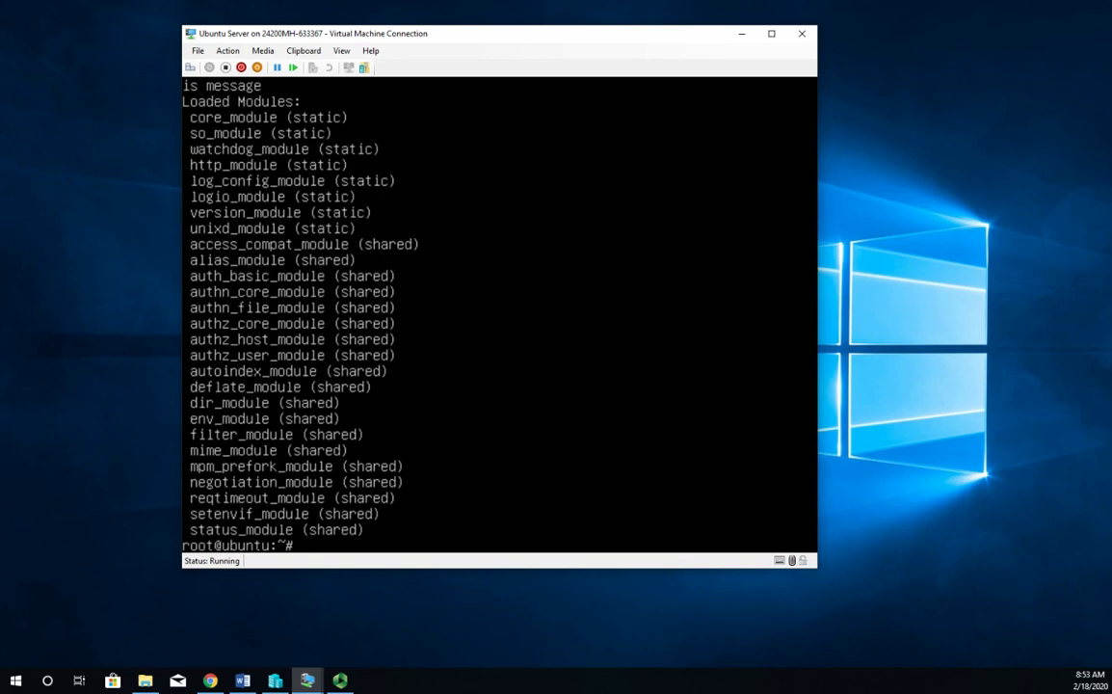
Run apt search libapache2-mod to list installable Apache module packages
{"action": "type", "text": "apt"}
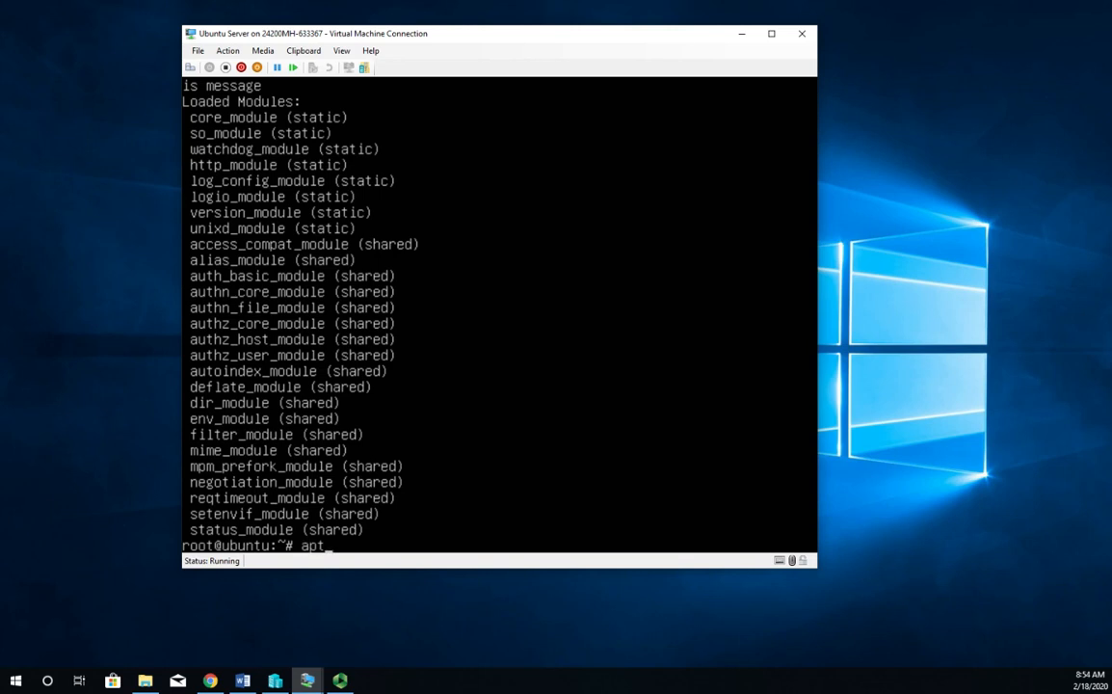
{"action": "type", "text": "sea"}
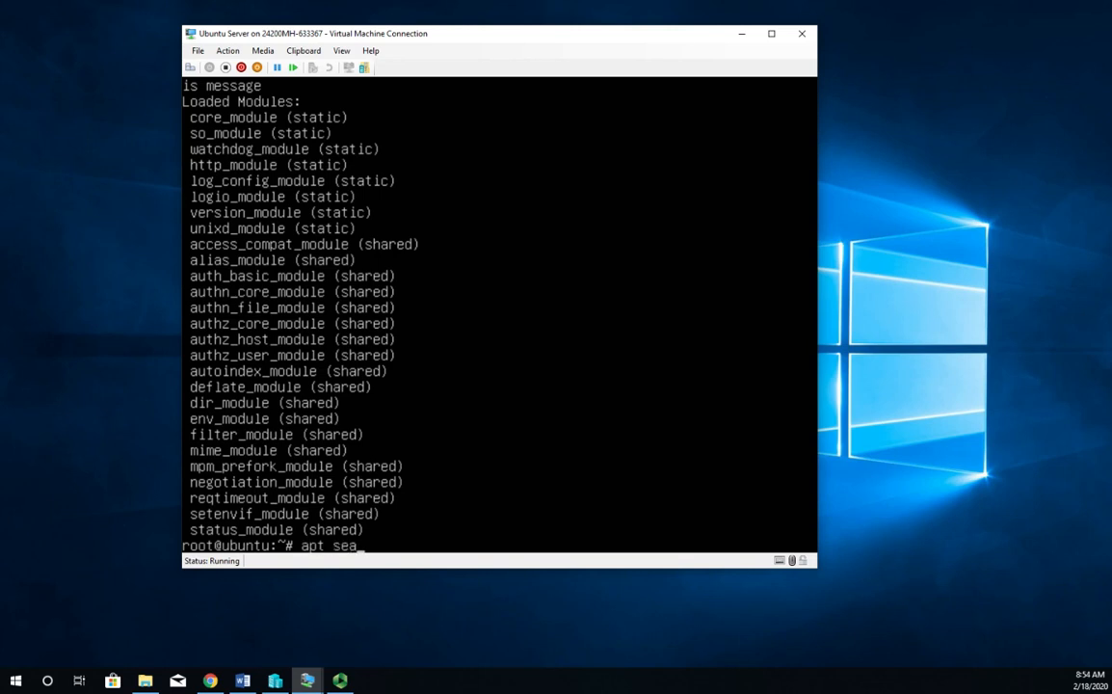
{"action": "type", "text": "rch"}
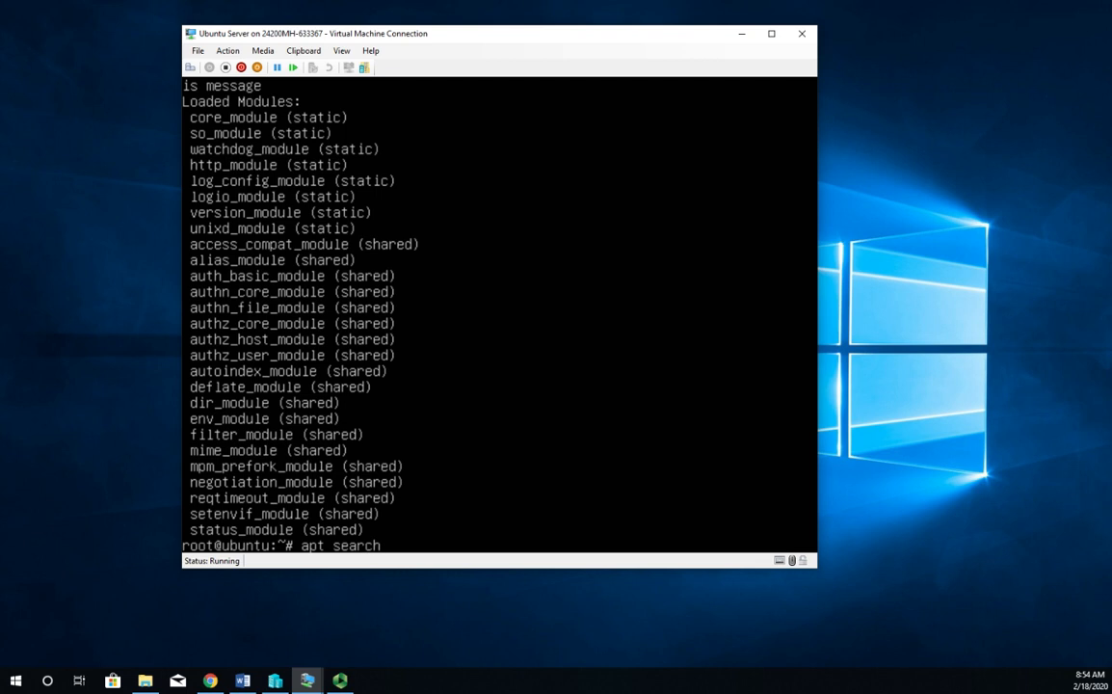
{"action": "type", "text": "li"}
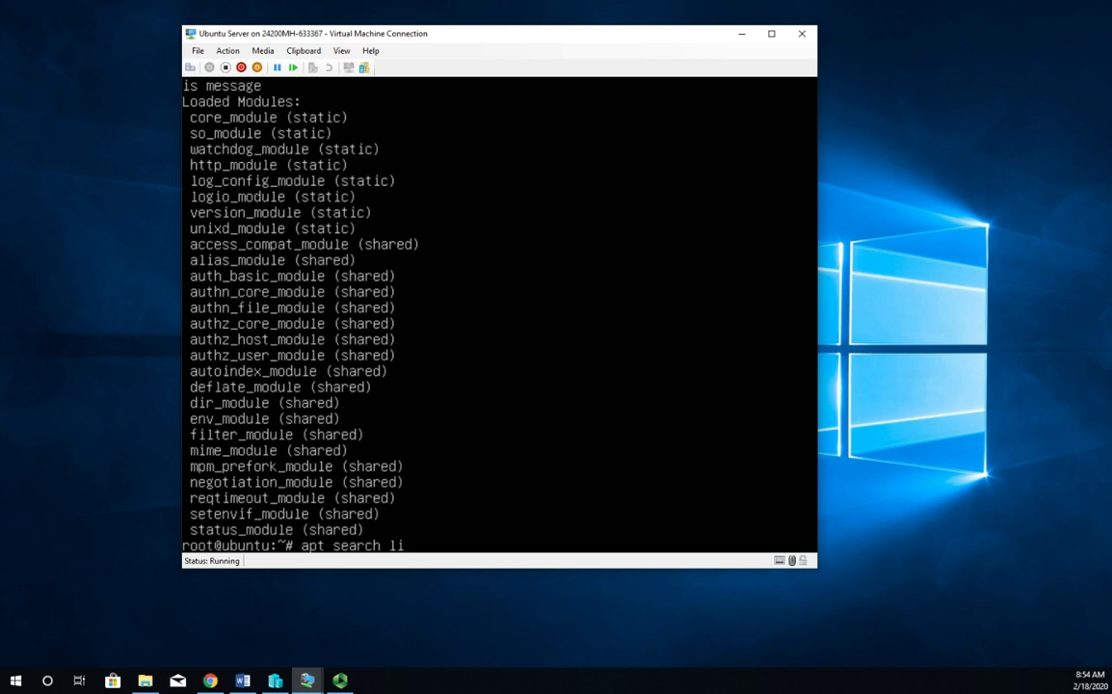
{"action": "type", "text": "b"}
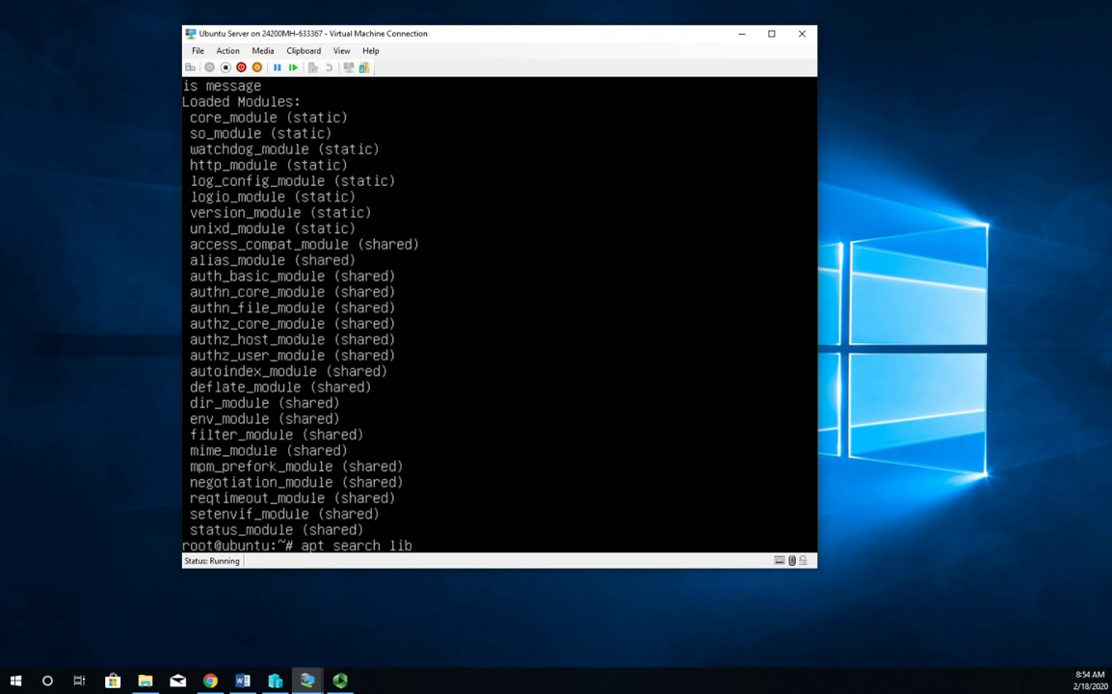
{"action": "type", "text": "apache_"}
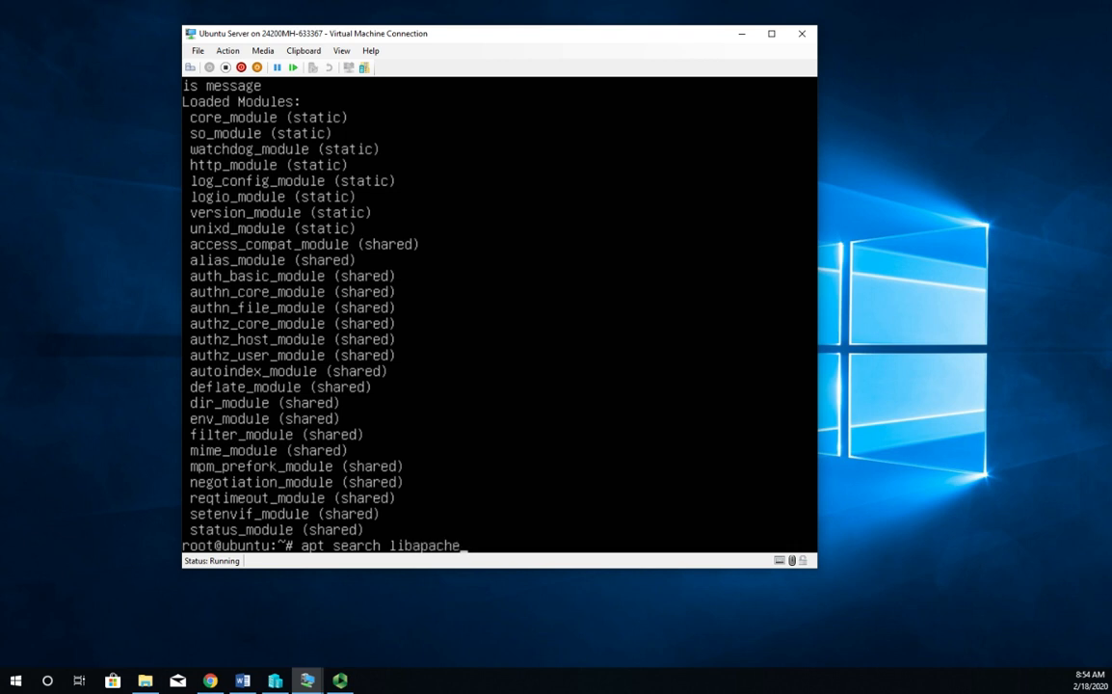
{"action": "type", "text": "2-mod"}
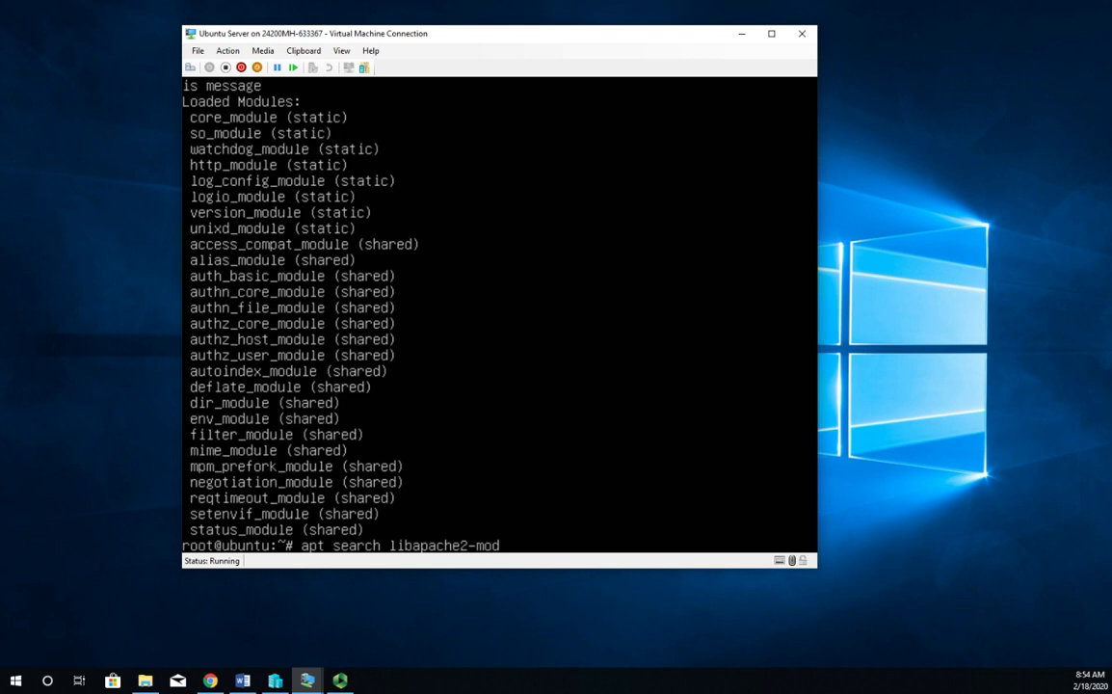
{"action": "key", "text": "Return"}
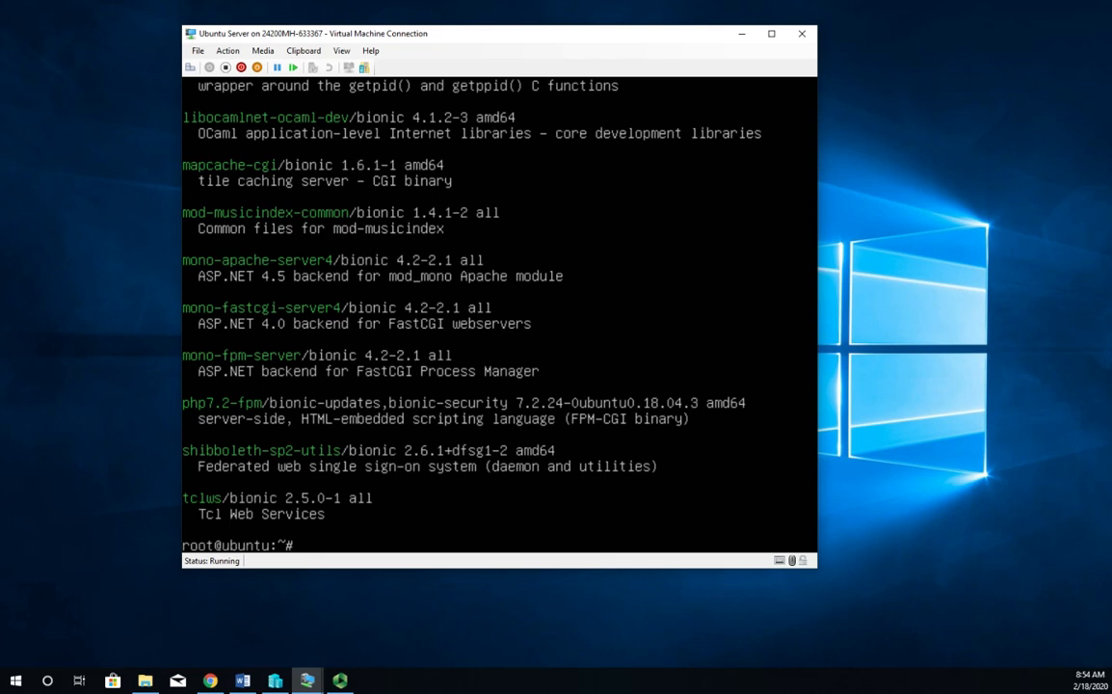
Repeat the libapache2-mod package search with apt and then aptitude
{"action": "type", "text": "apt search libapache2-mod"}
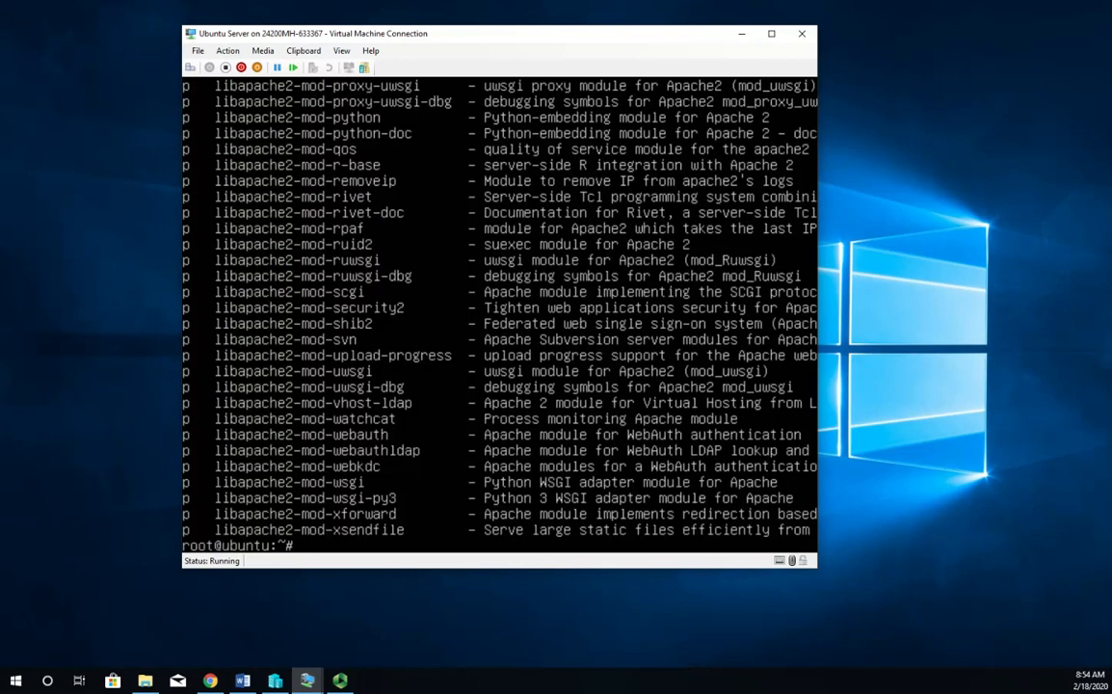
{"action": "type", "text": "aptitude search libapache2-mod"}
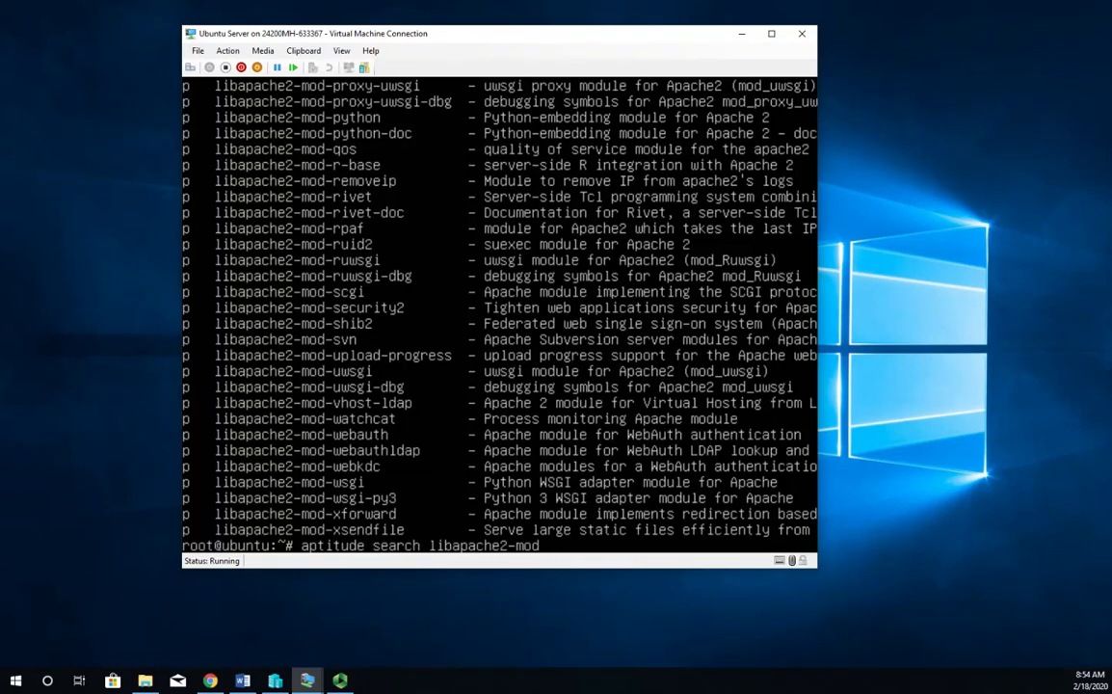
Filter the aptitude module search with grep php, showing libapache2-mod-php and libapache2-mod-php7.2
{"action": "type", "text": "| grep"}
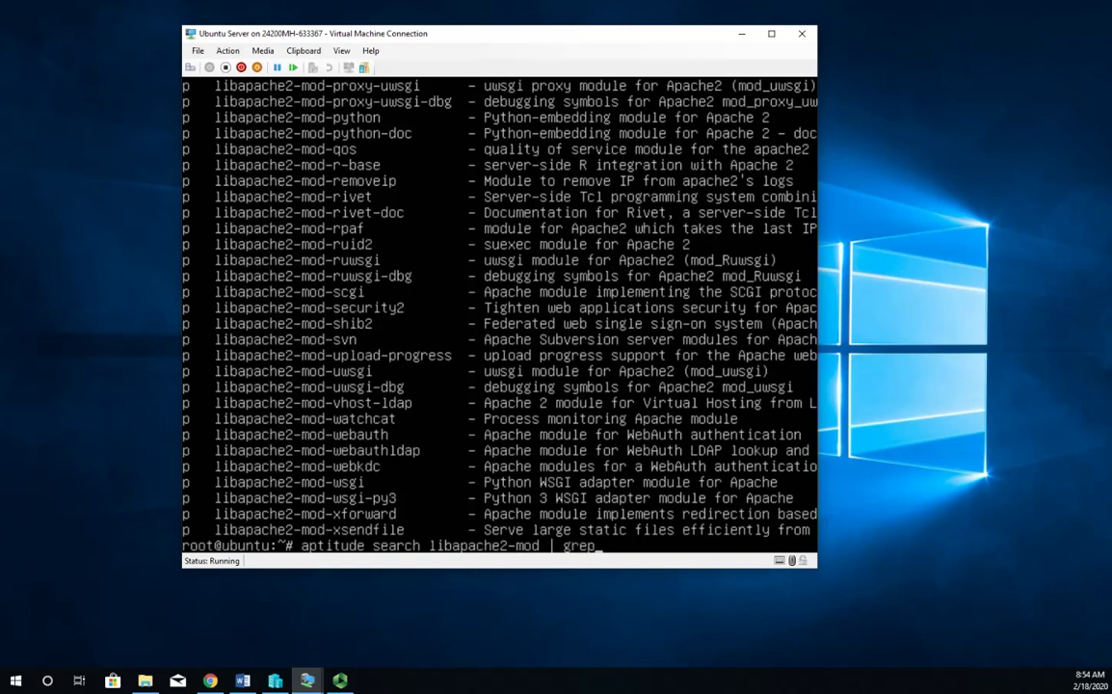
{"action": "type", "text": "php"}
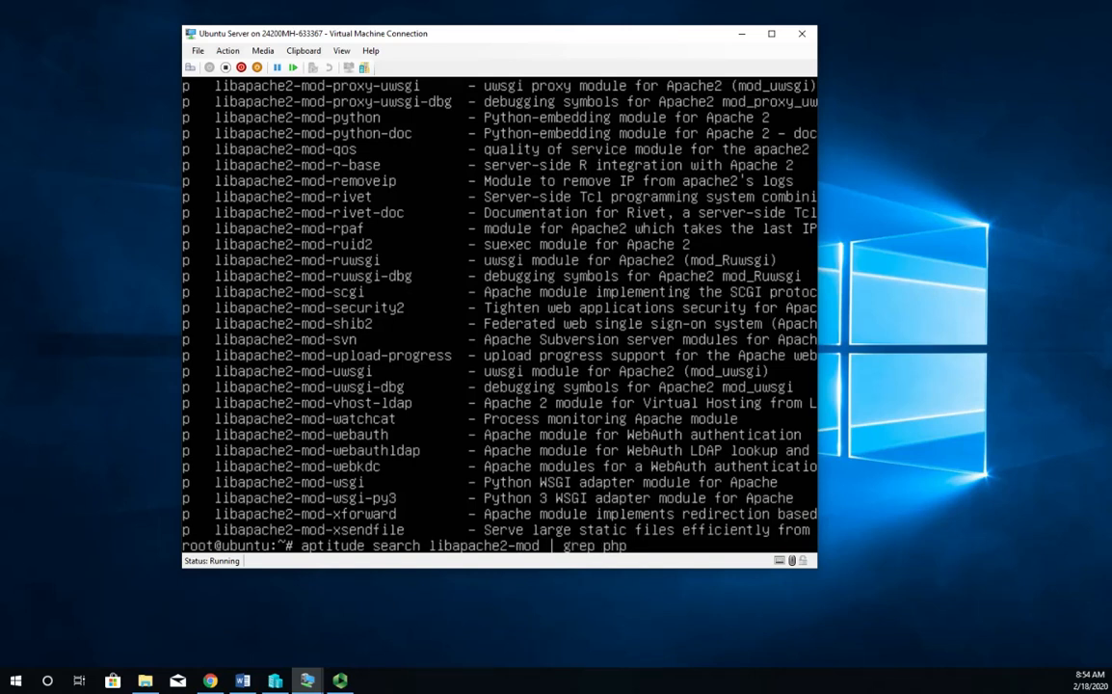
{"action": "key", "text": "Return"}
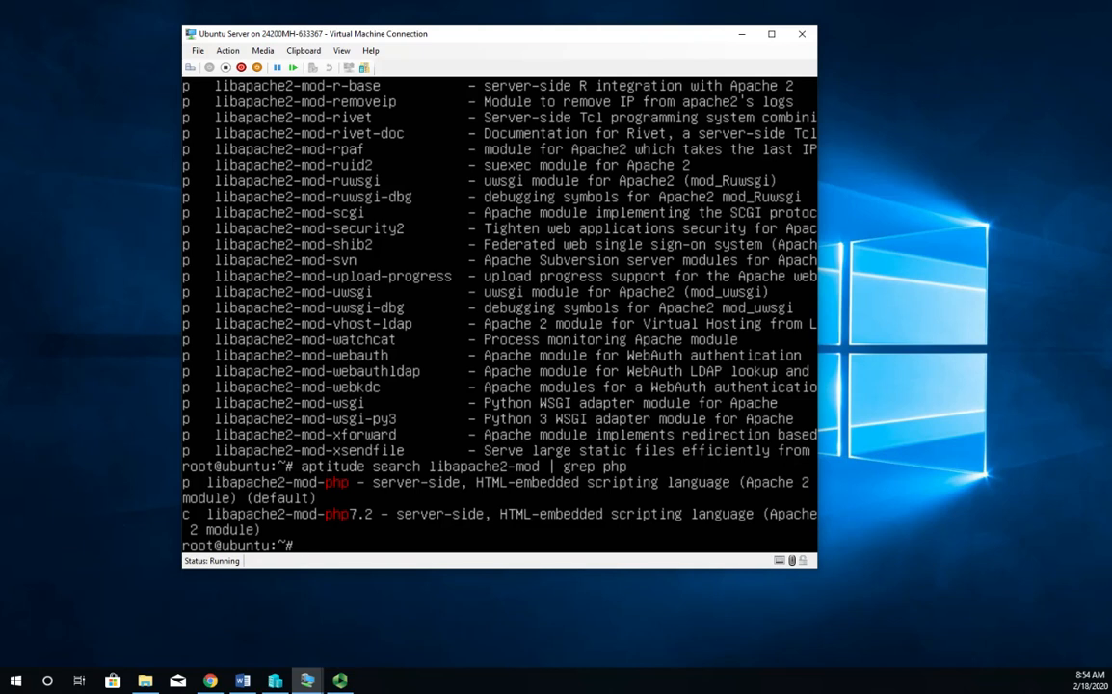
{"action": "mouse_move", "coordinate": [158, 488]}
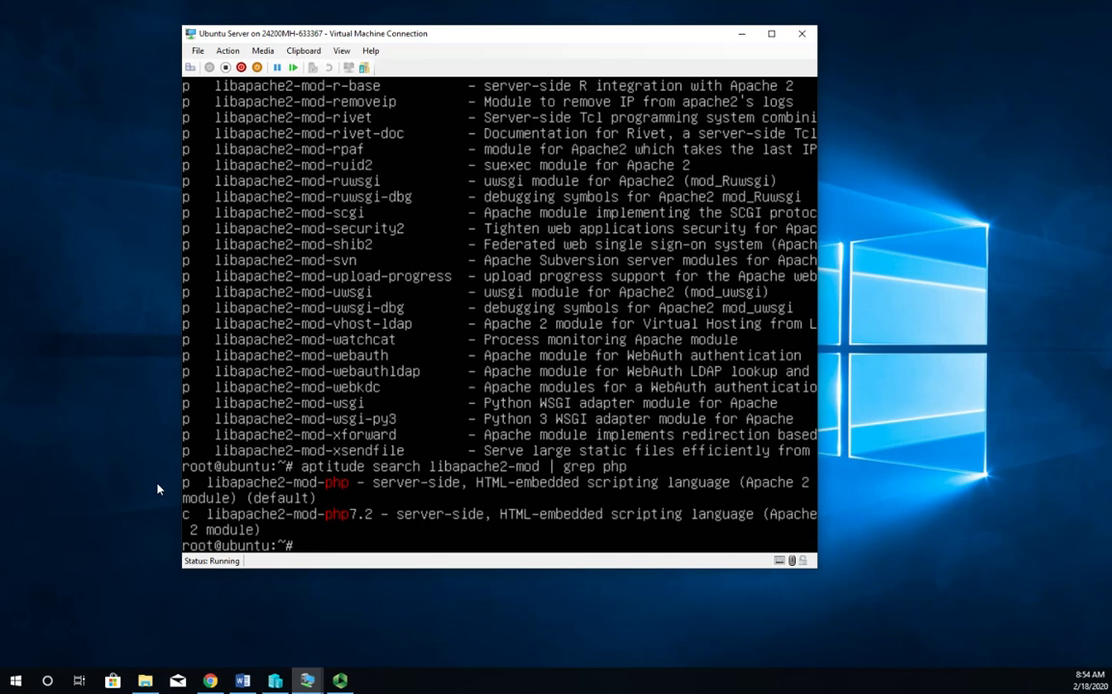
{"action": "mouse_move", "coordinate": [161, 524]}
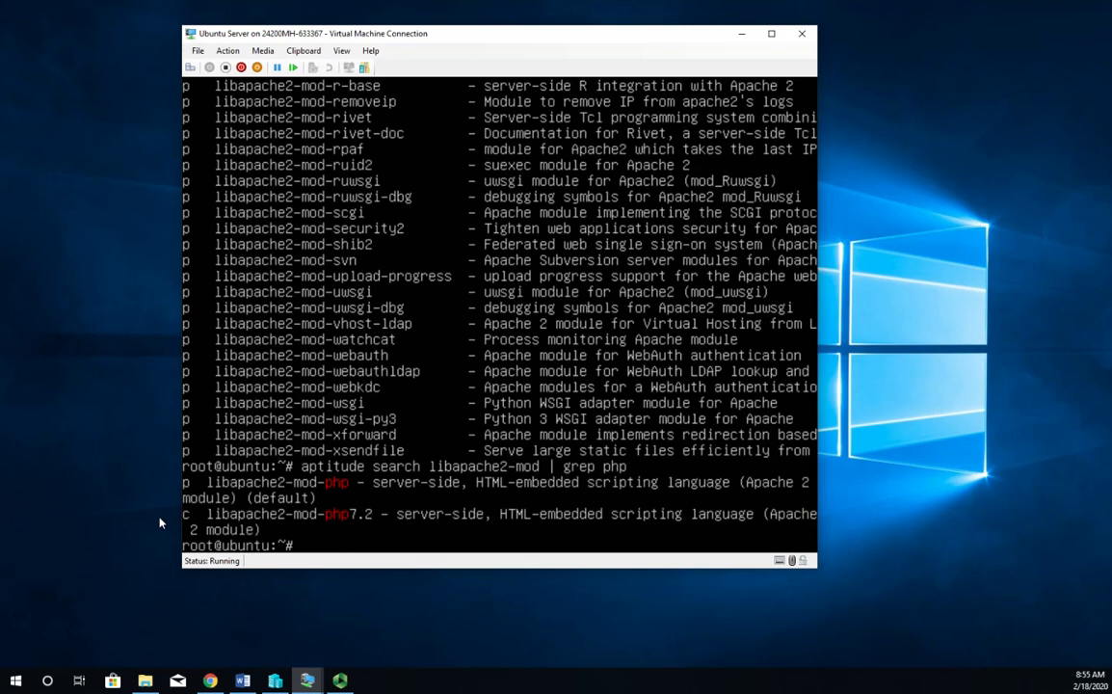
Install libapache2-mod-php7.2 with apt, confirming the prompt with y
{"action": "type", "text": "apt install"}
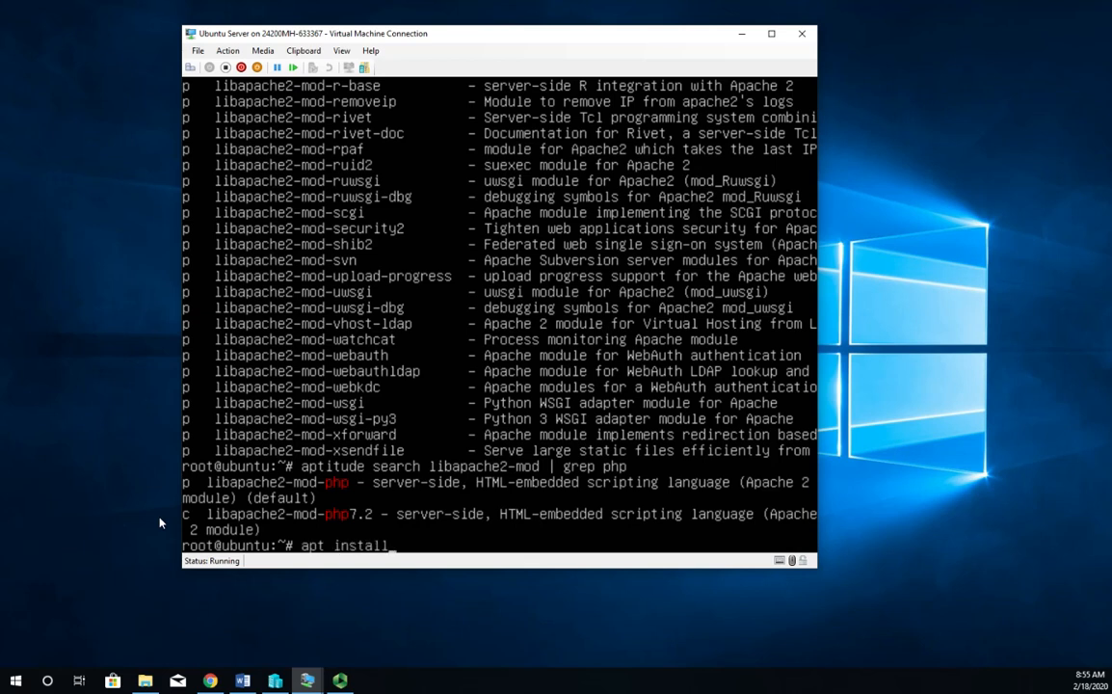
{"action": "type", "text": "li"}
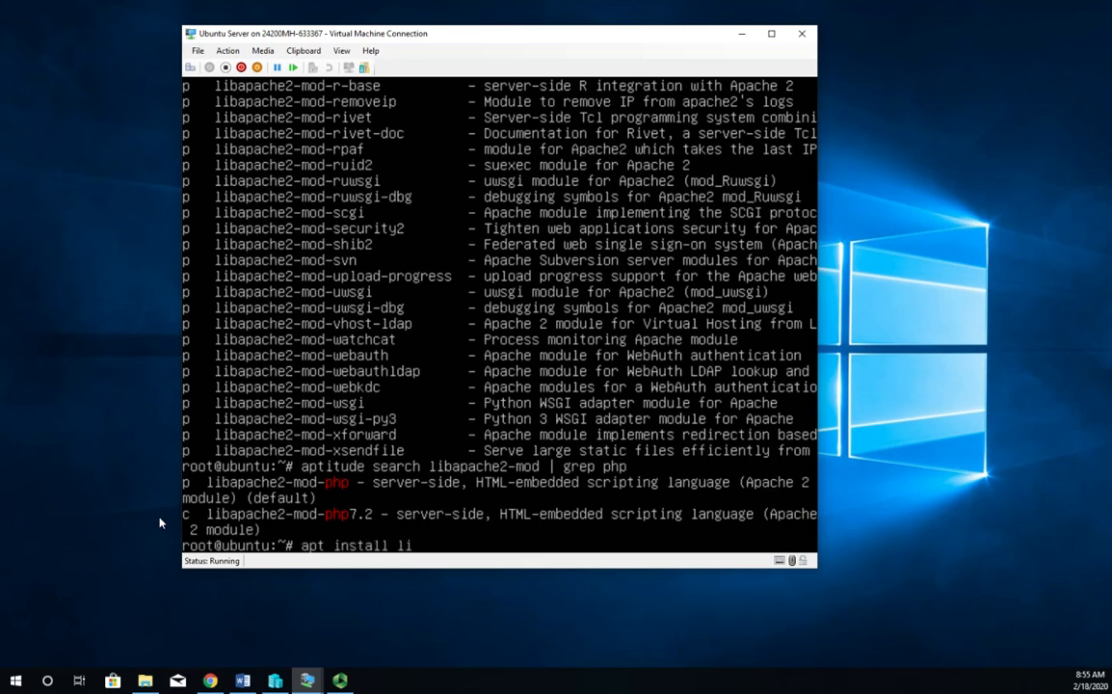
{"action": "type", "text": "bapache"}
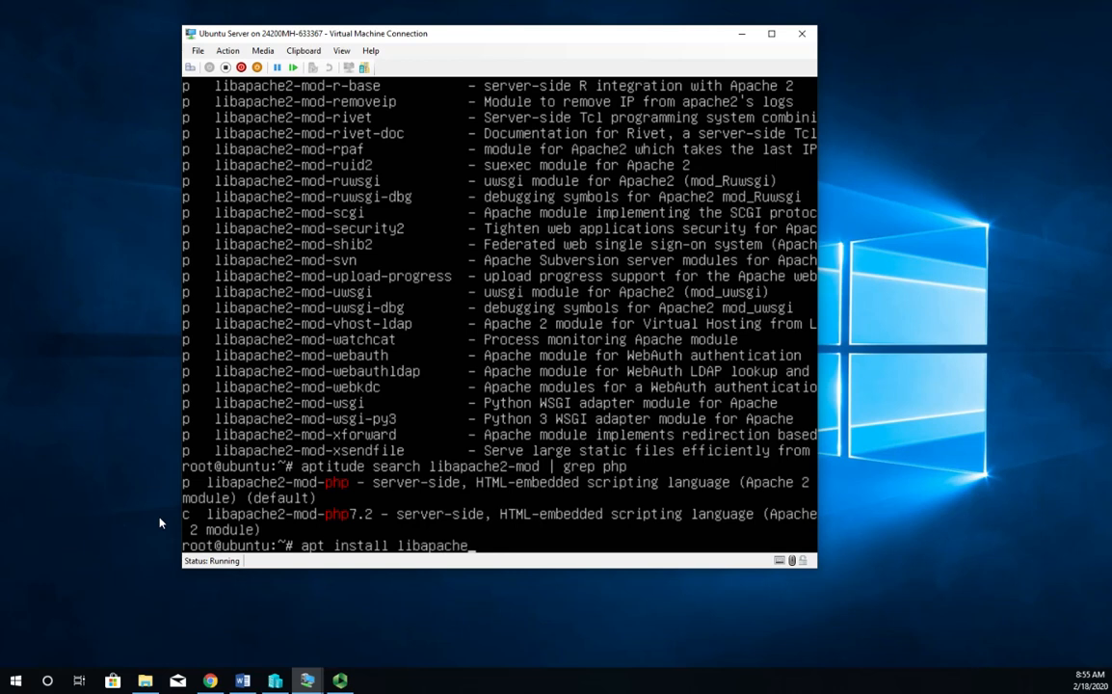
{"action": "type", "text": "2-mod"}
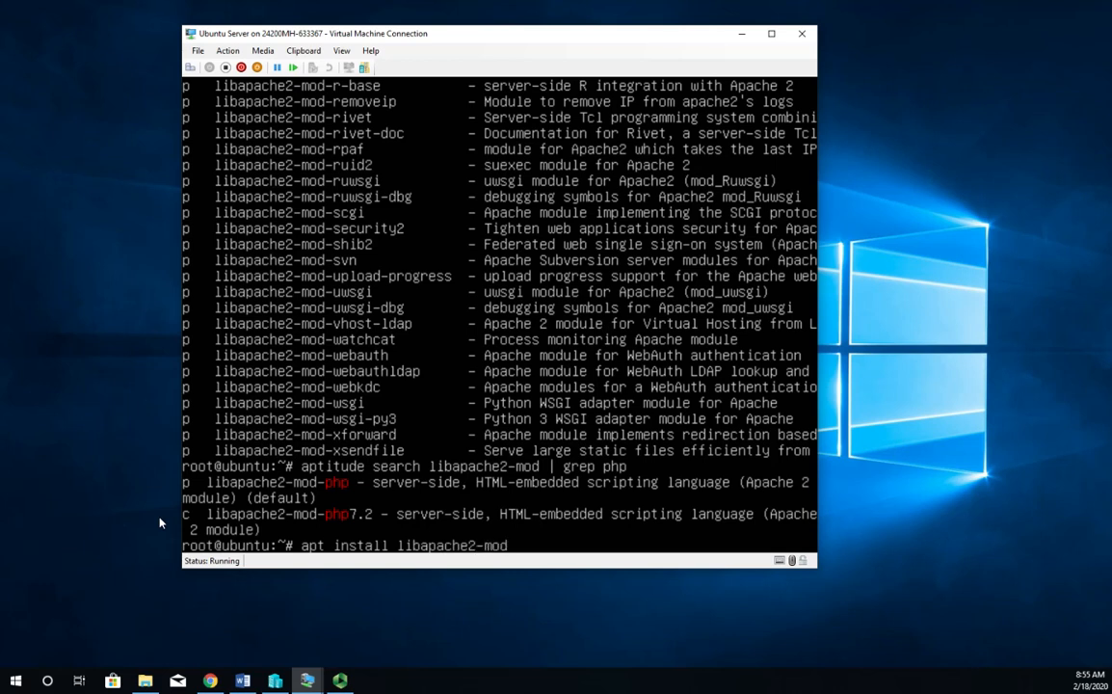
{"action": "type", "text": "php"}
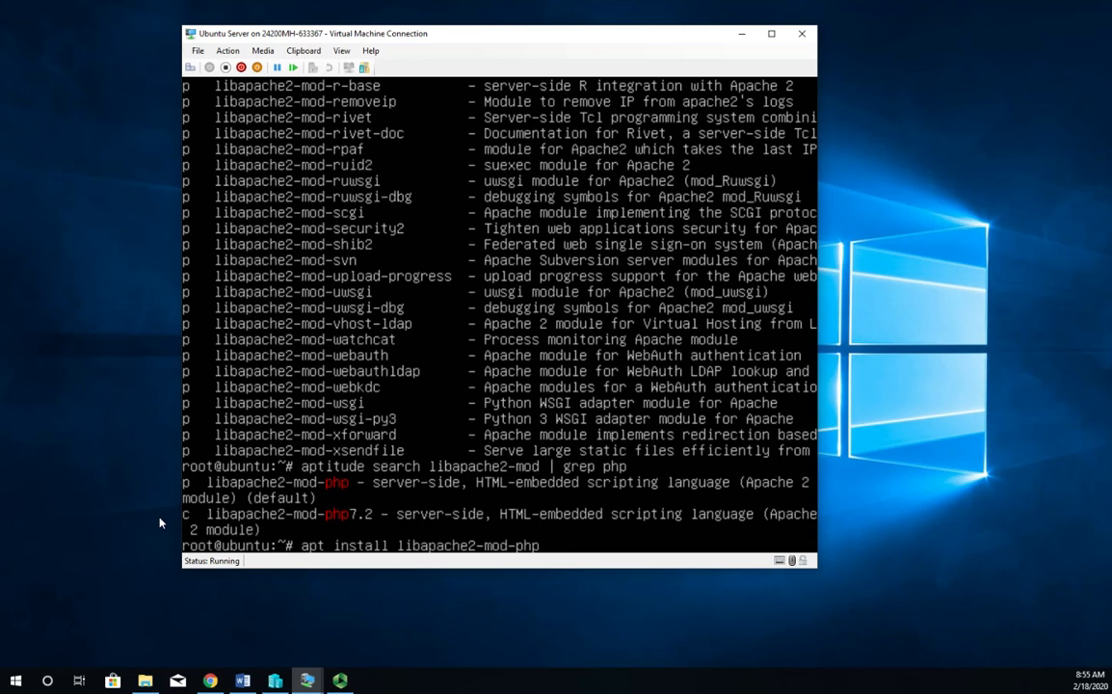
{"action": "type", "text": "7.2"}
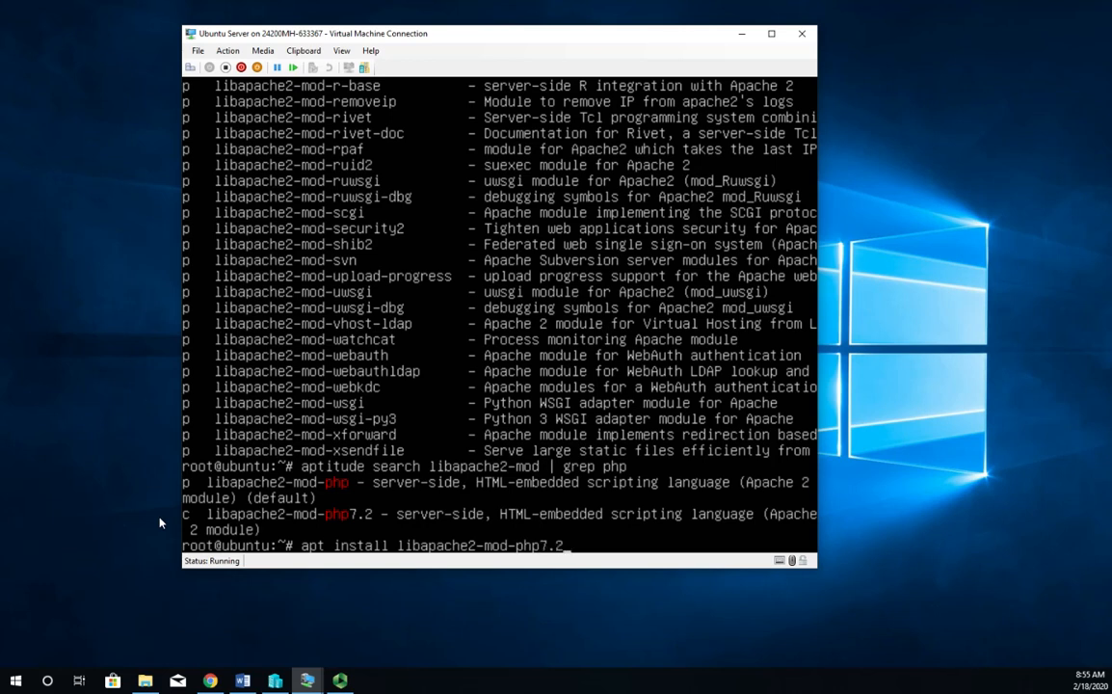
{"action": "key", "text": "Return"}
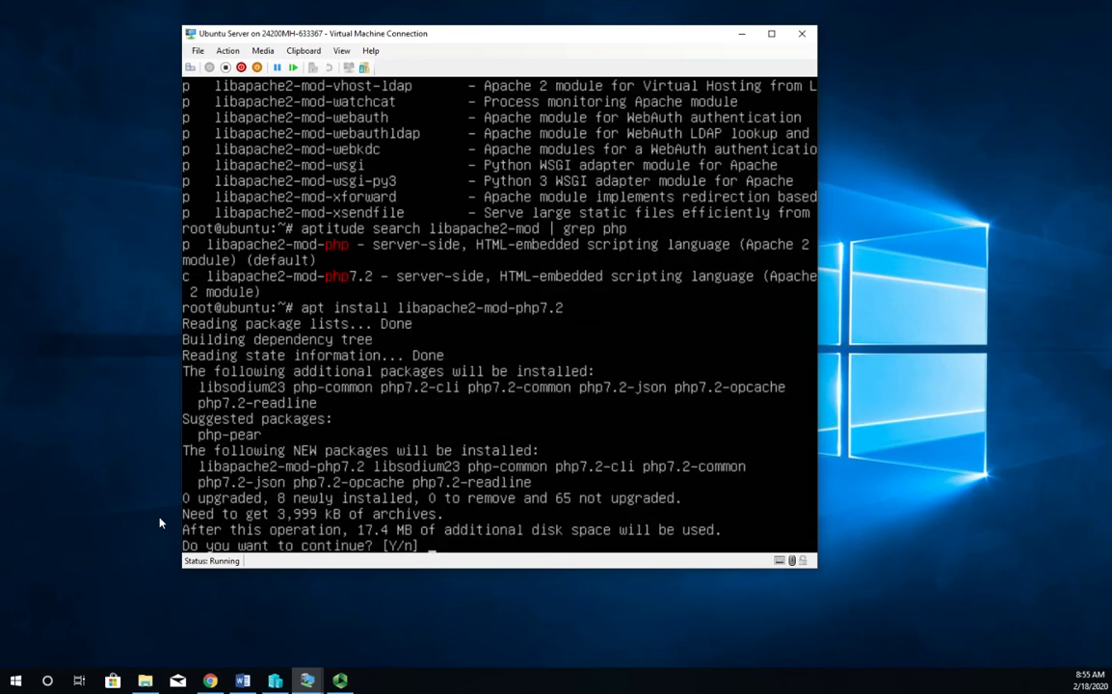
{"action": "type", "text": "y"}
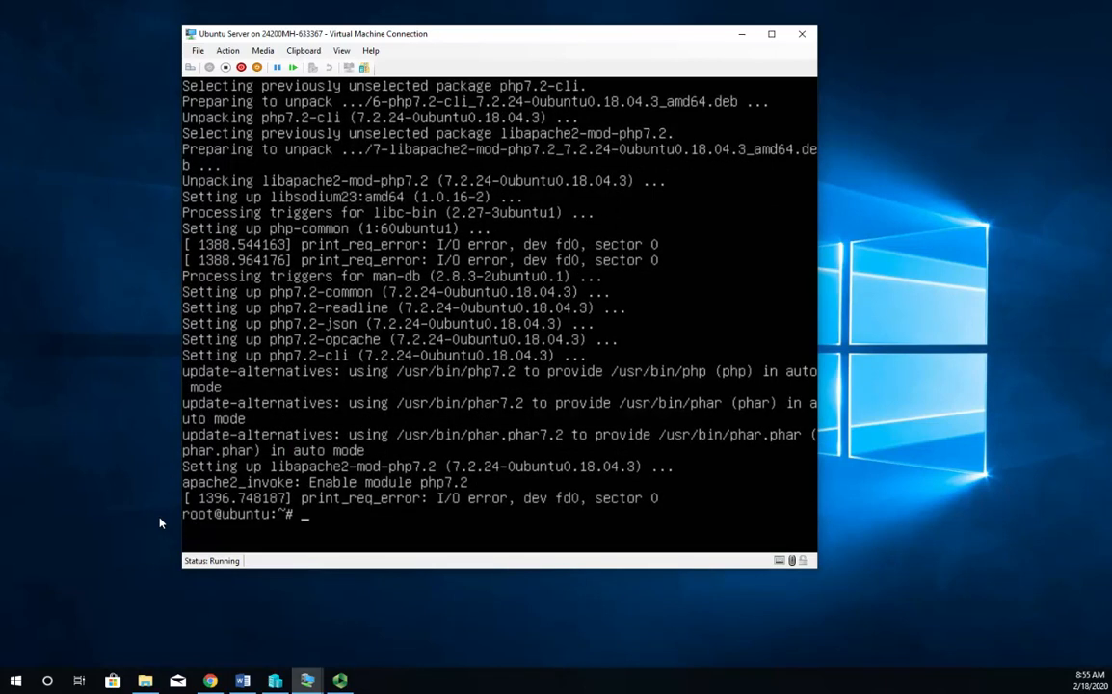
{"action": "mouse_move", "coordinate": [151, 486]}
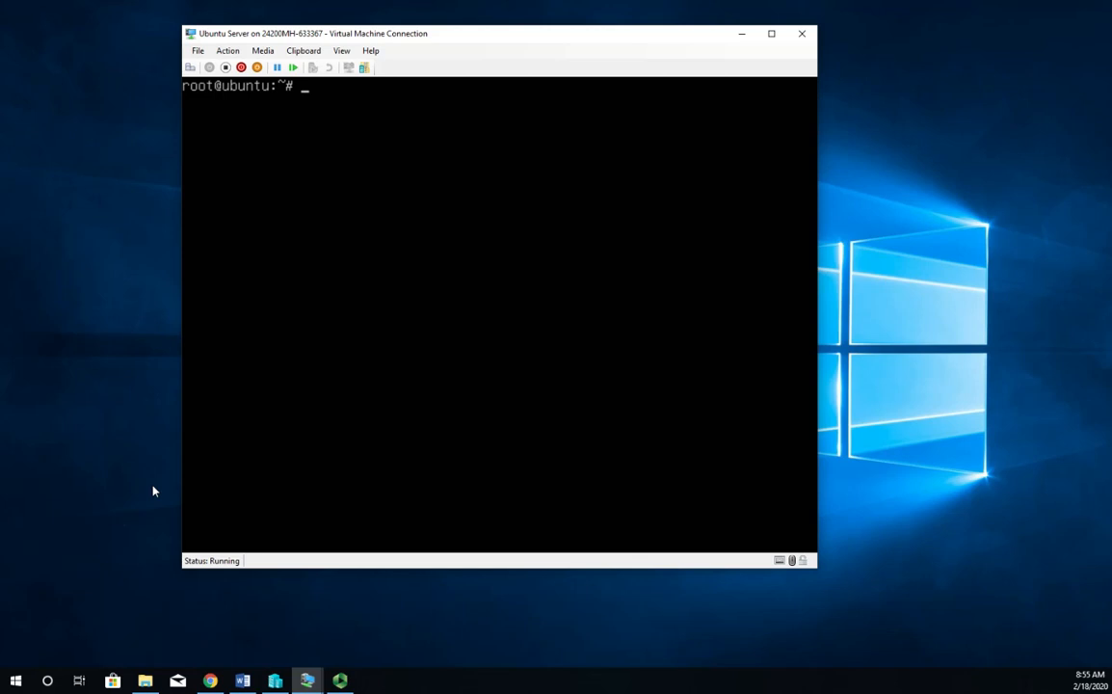
Check php7_module with apache2ctl -M, run a2enmod php7.2, and clear the screen
{"action": "type", "text": "apac"}
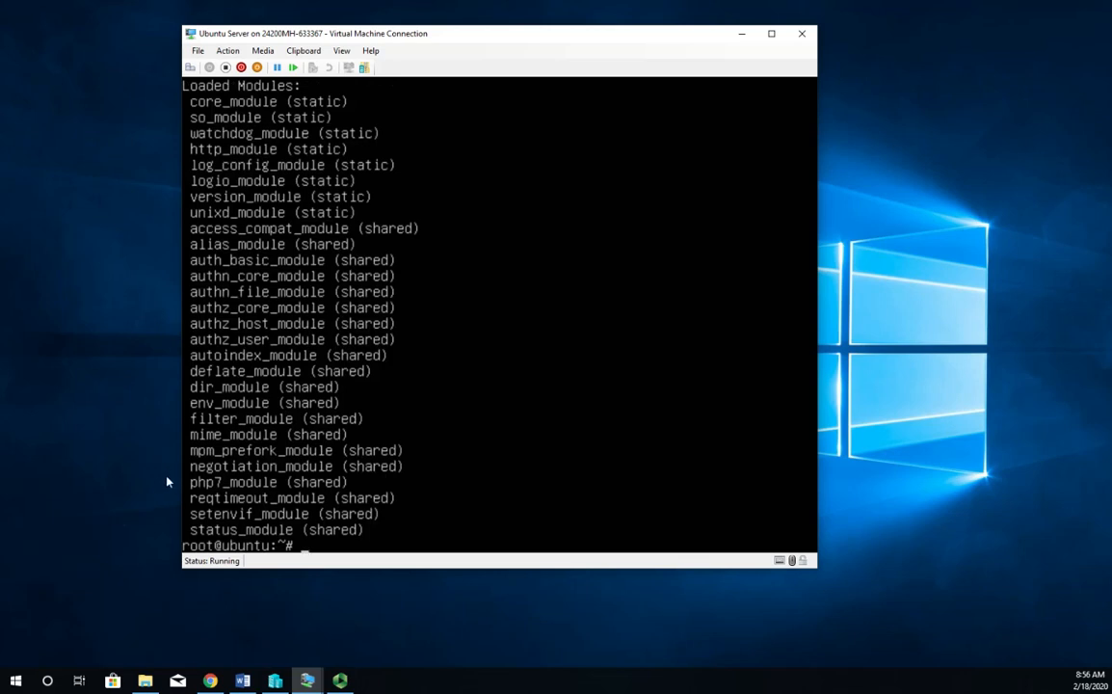
{"action": "mouse_move", "coordinate": [169, 489]}
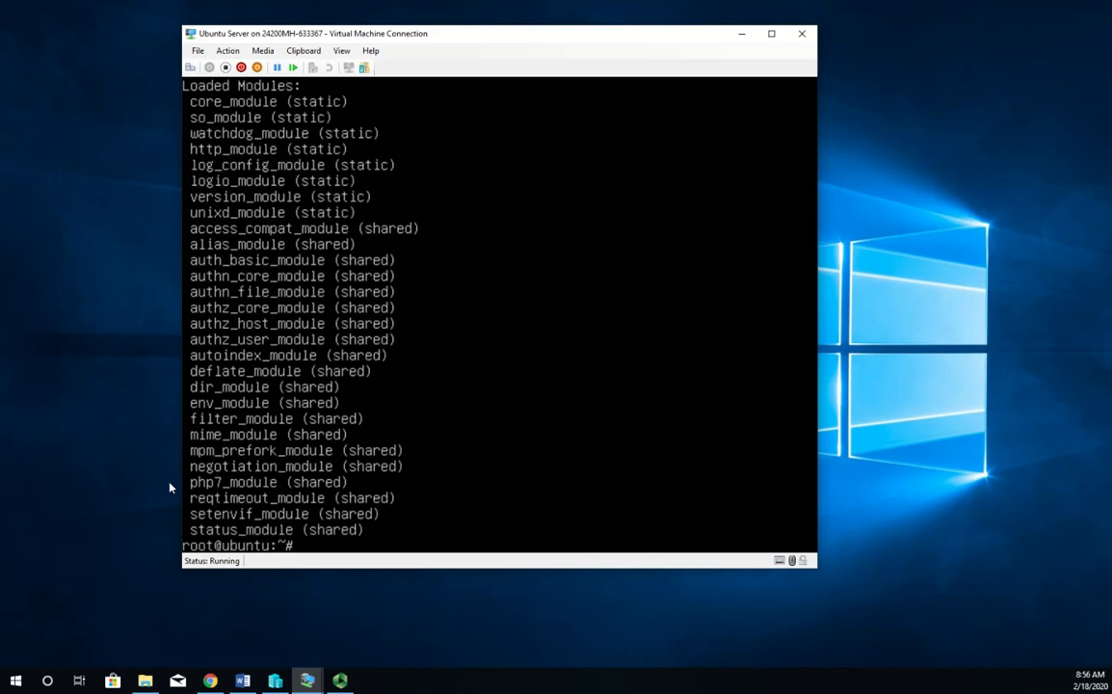
{"action": "type", "text": "a2enmod php"}
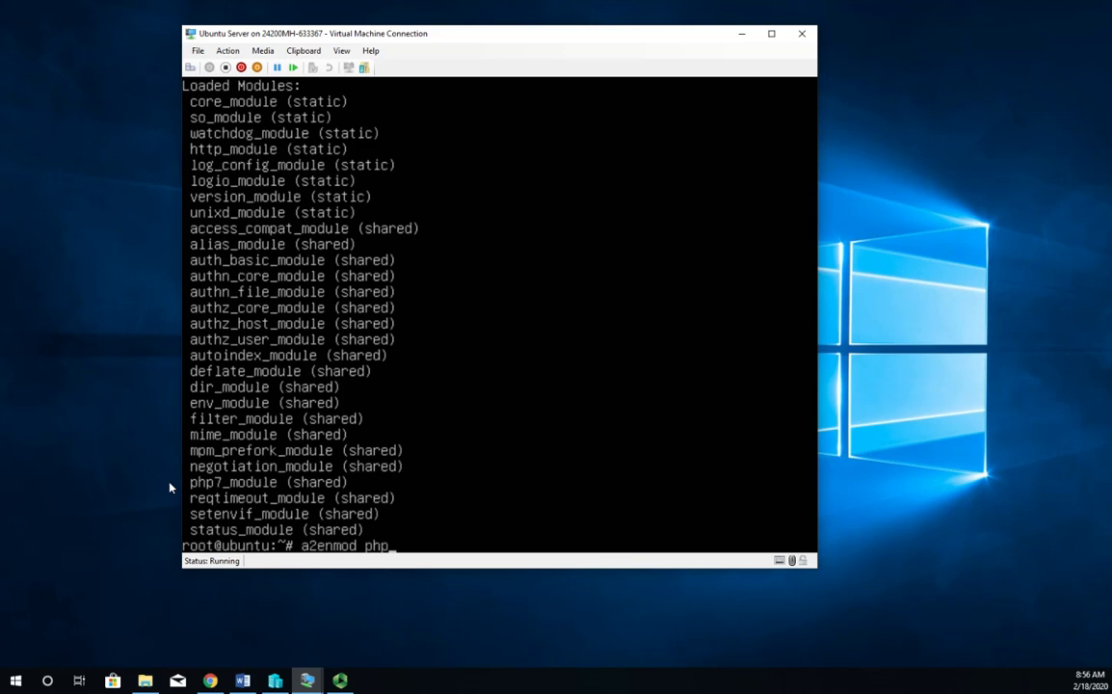
{"action": "type", "text": "7.2"}
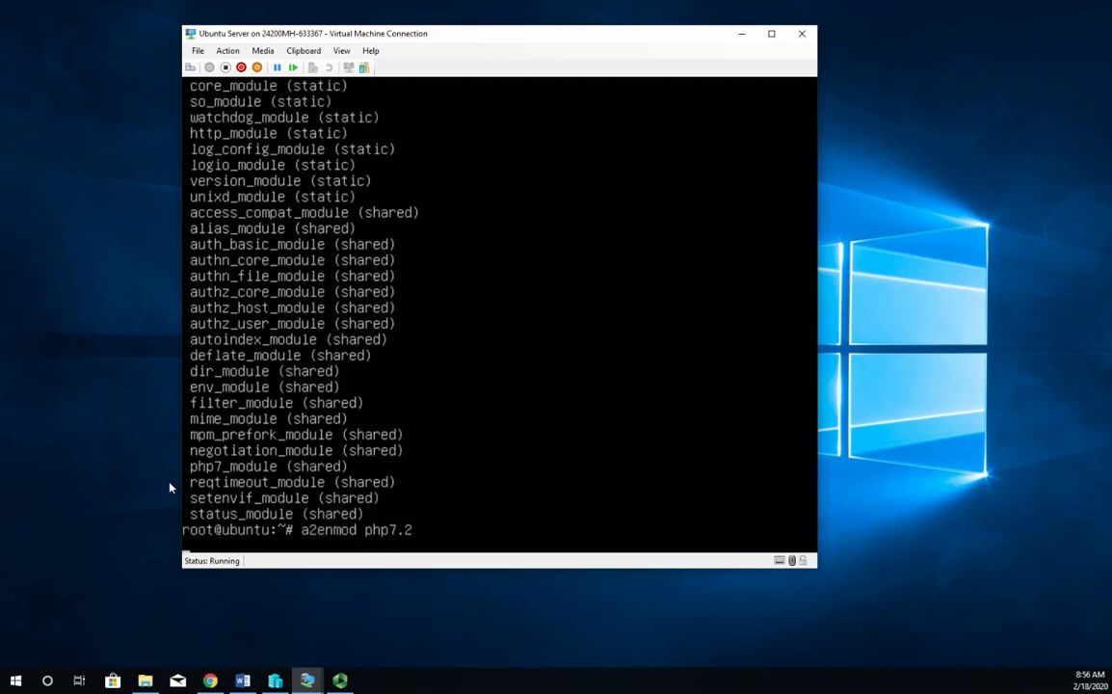
{"action": "key", "text": "Return"}
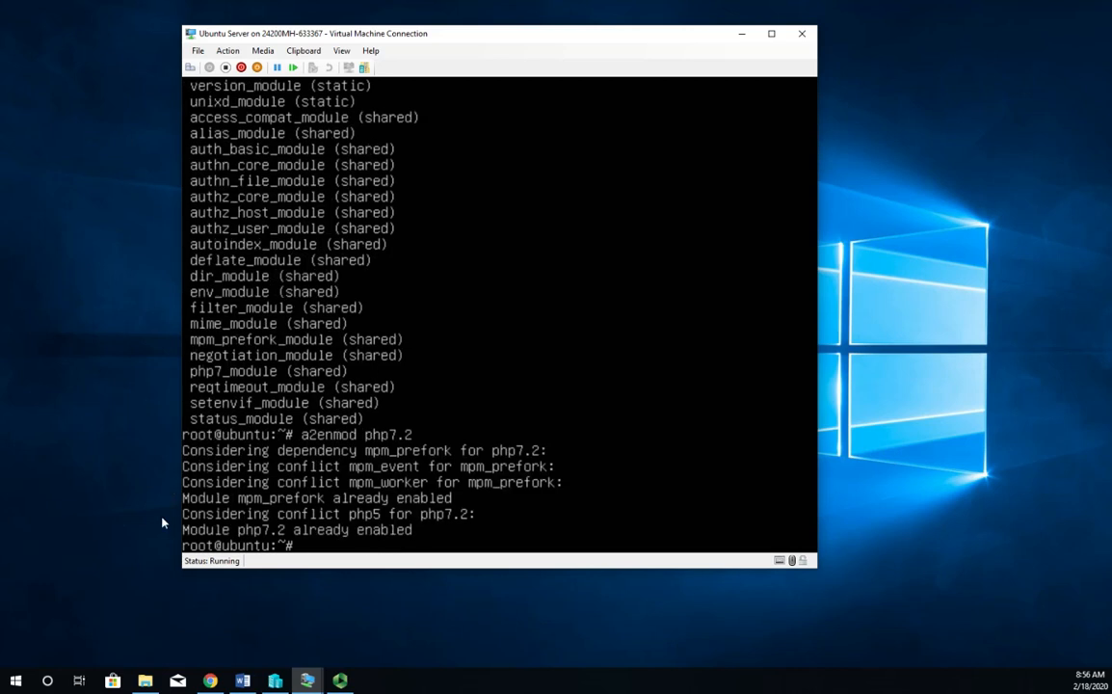
{"action": "mouse_move", "coordinate": [157, 534]}
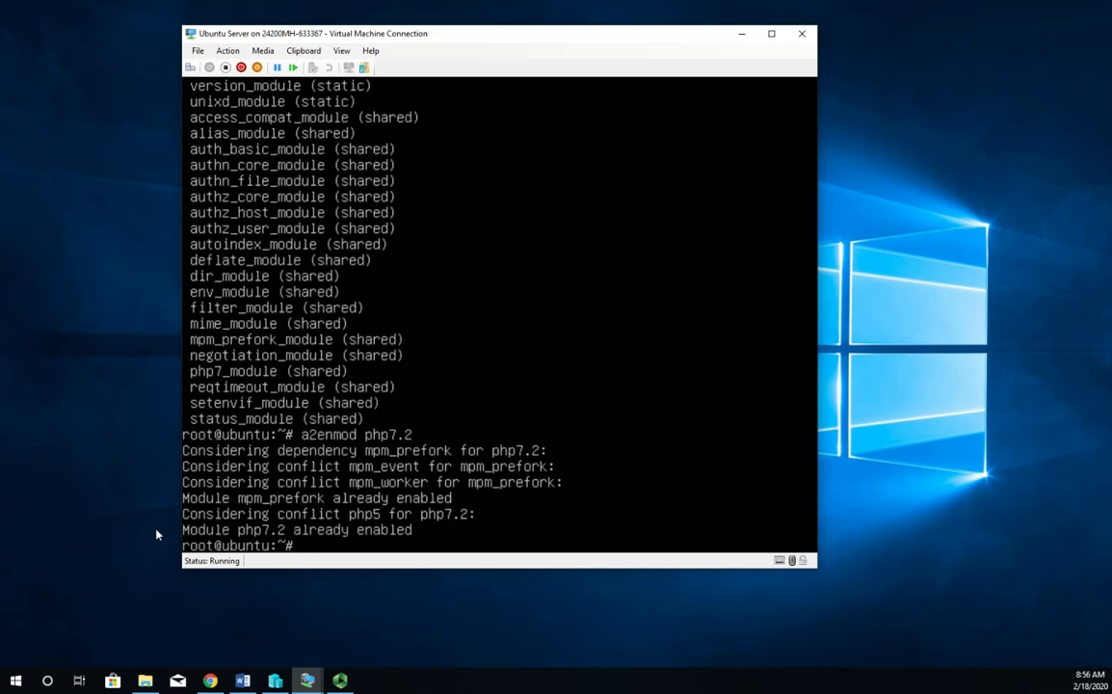
{"action": "type", "text": "c"}
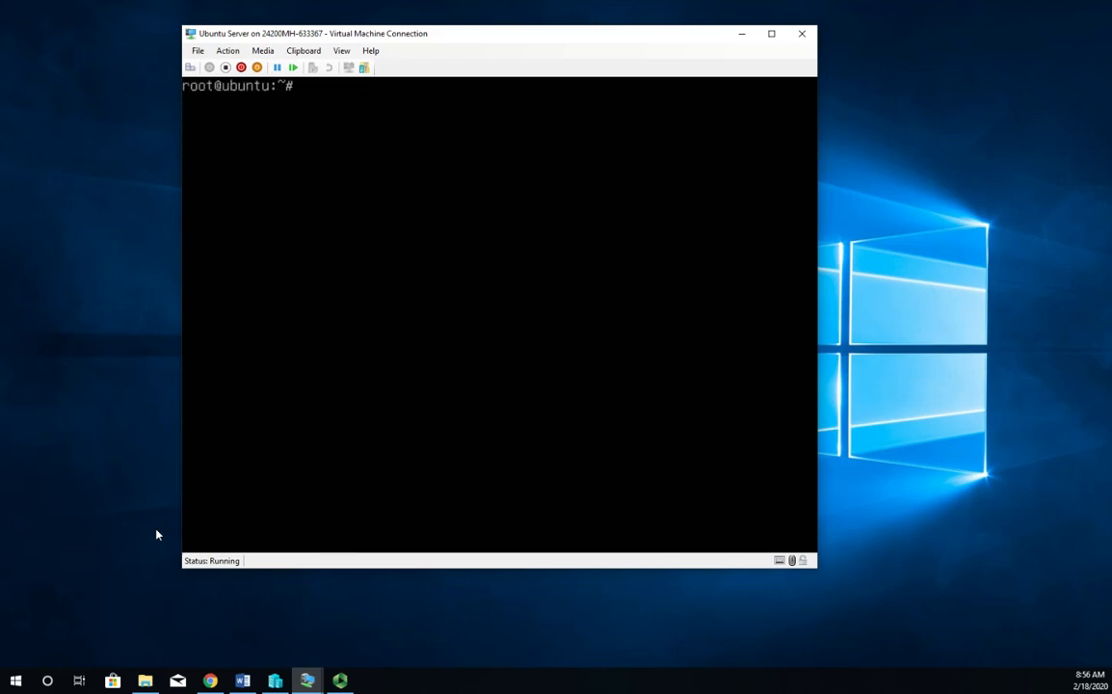
Restart Apache with systemctl restart apache2
{"action": "type", "text": "systemct"}
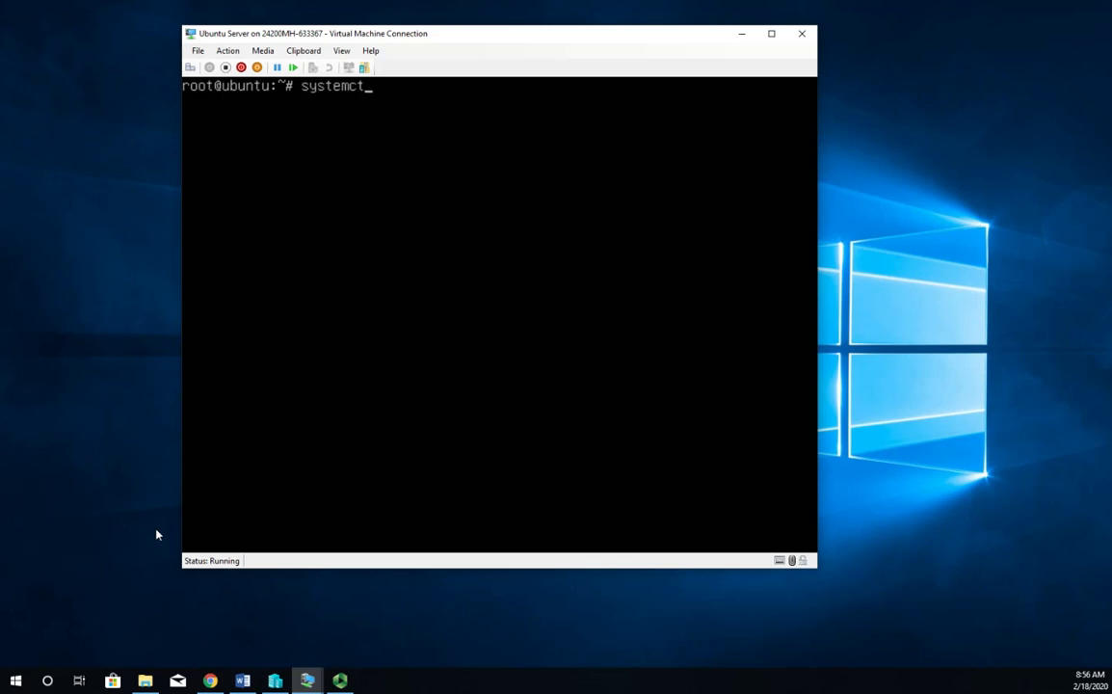
{"action": "type", "text": "l restart"}
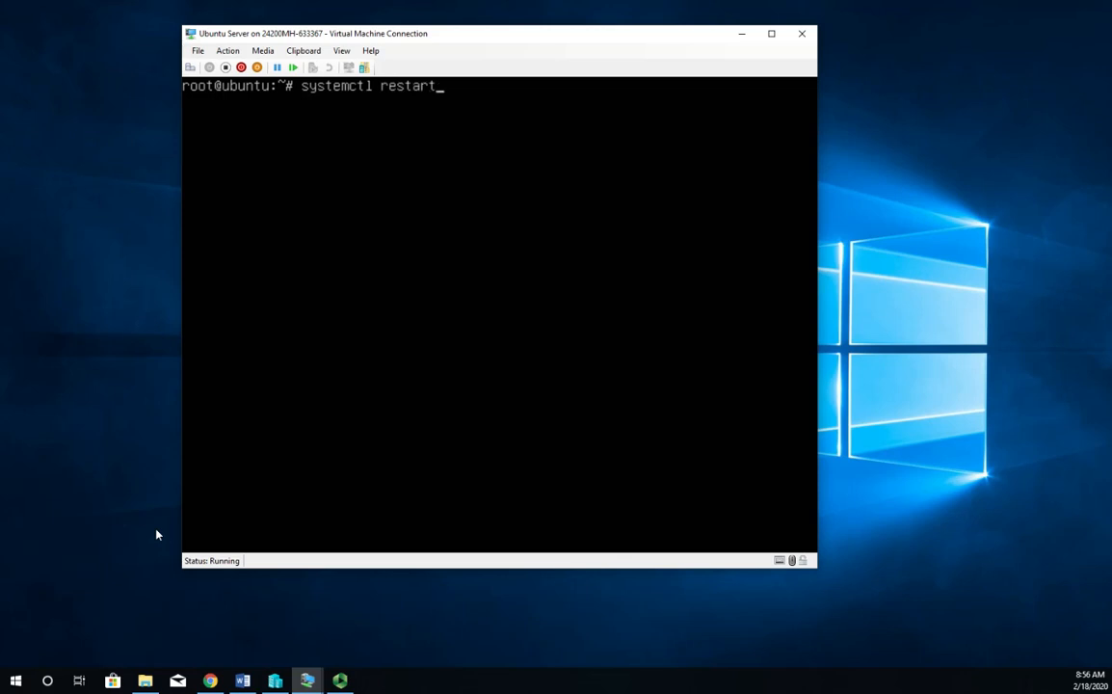
{"action": "type", "text": "apache2"}
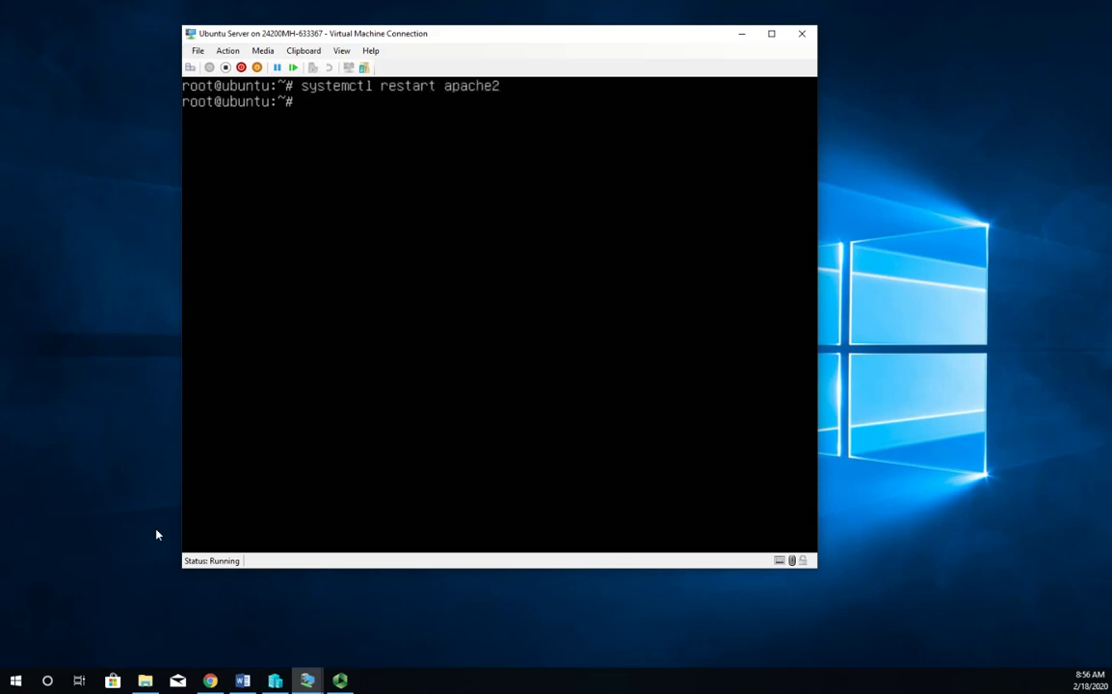
Check systemctl status apache2 shows active (running), then leave the pager with q
{"action": "type", "text": "systemctl"}
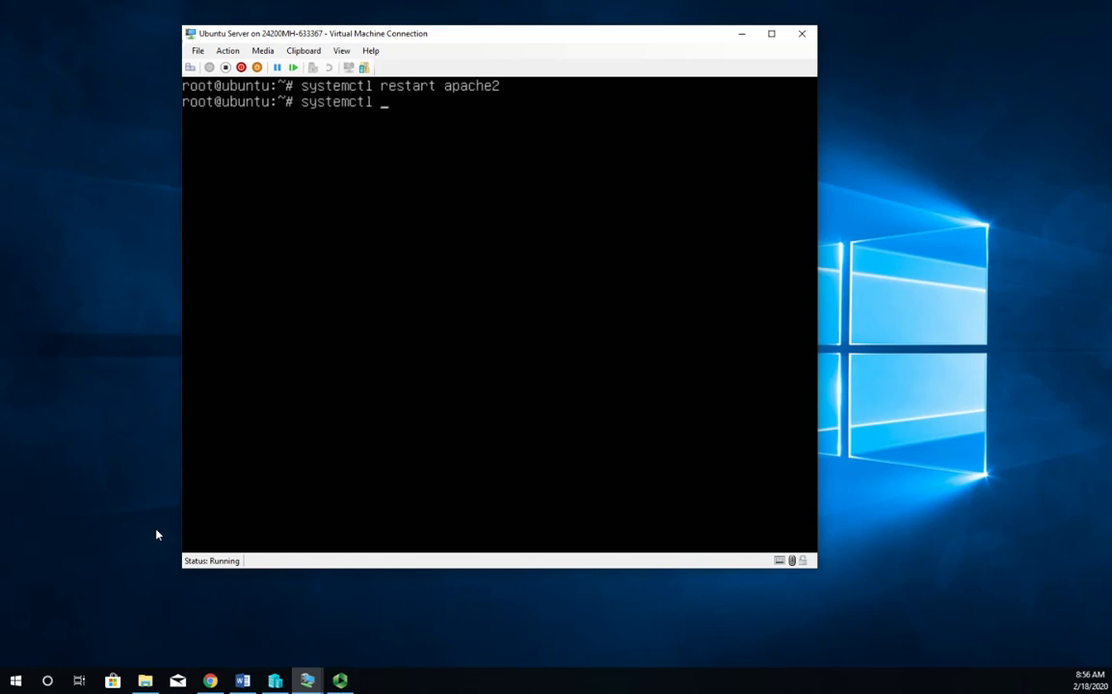
{"action": "type", "text": "status apache2"}
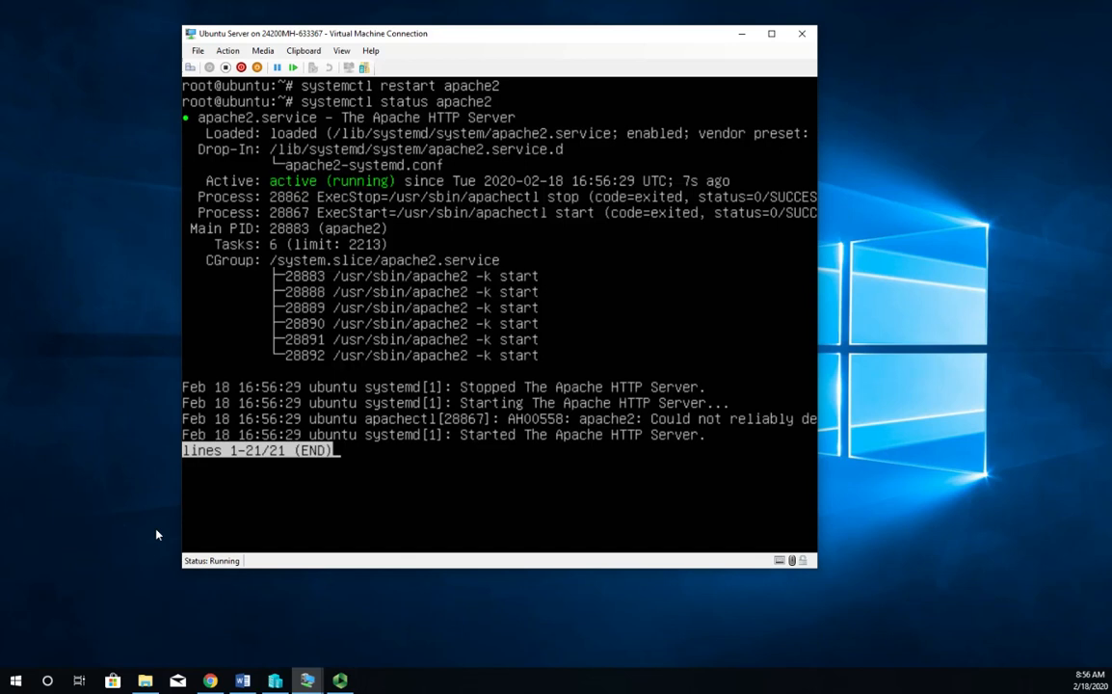
{"action": "key", "text": "q"}
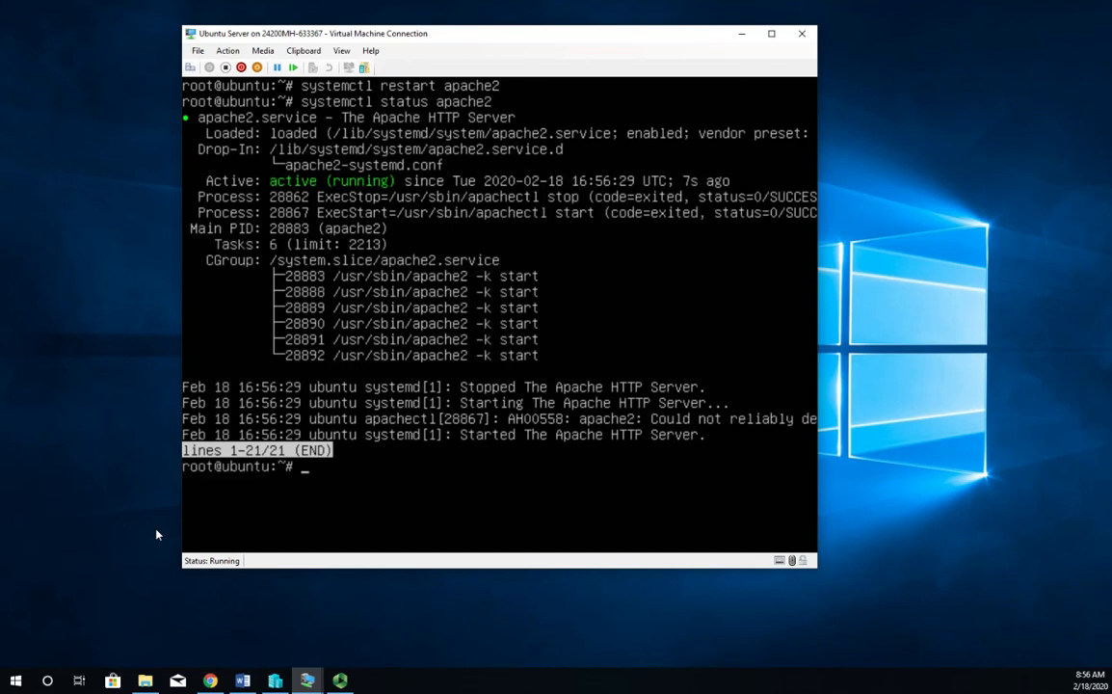